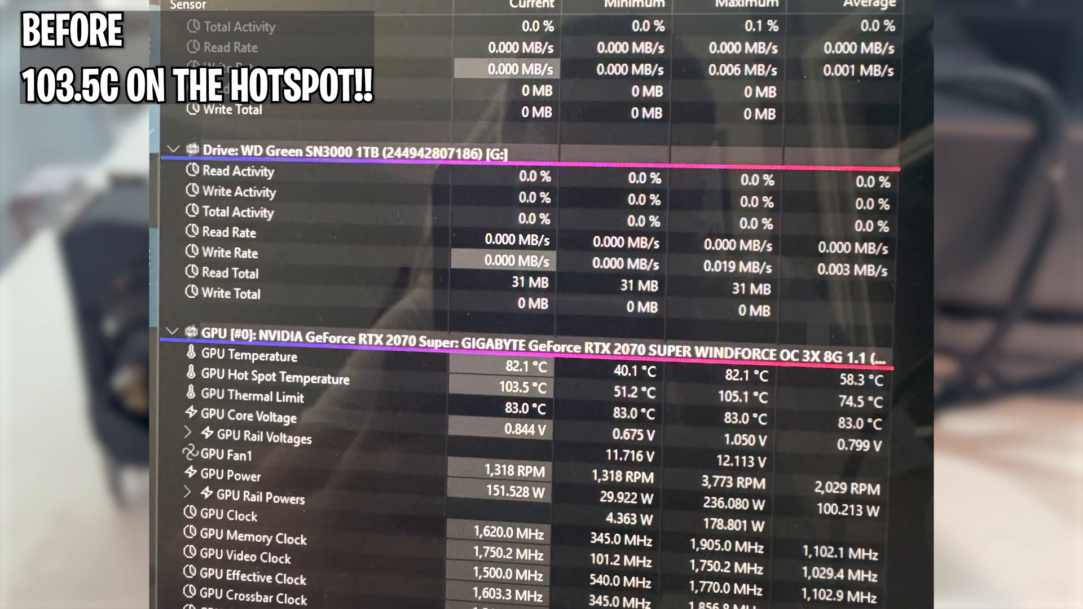
# Choose DLSS Super Resolution Balanced and the Medium graphics preset, then leave the settings menu
pyautogui.scroll(-3)
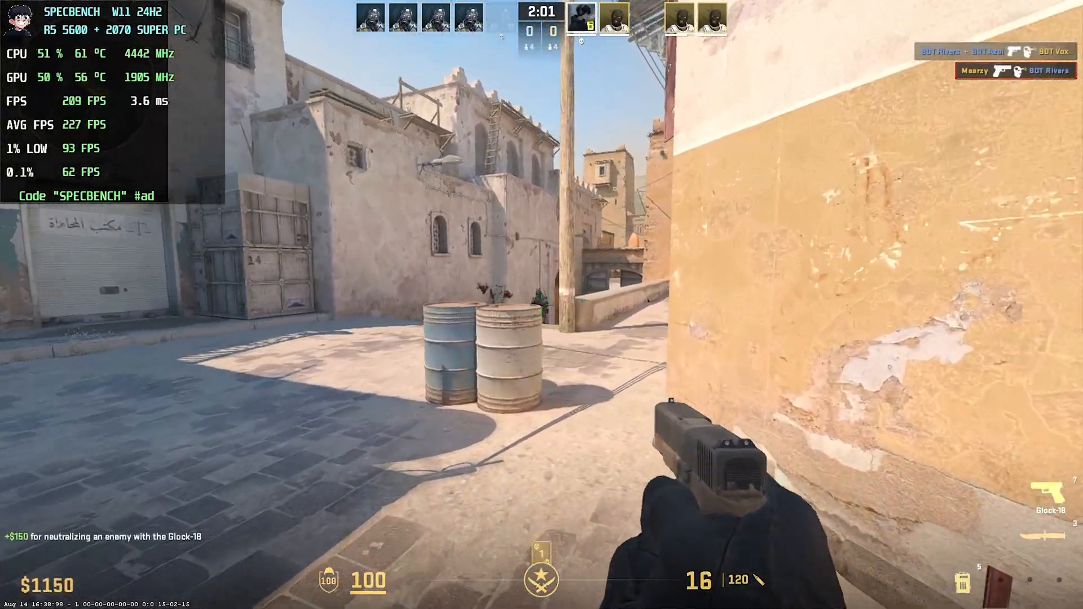
pyautogui.click(542, 305)
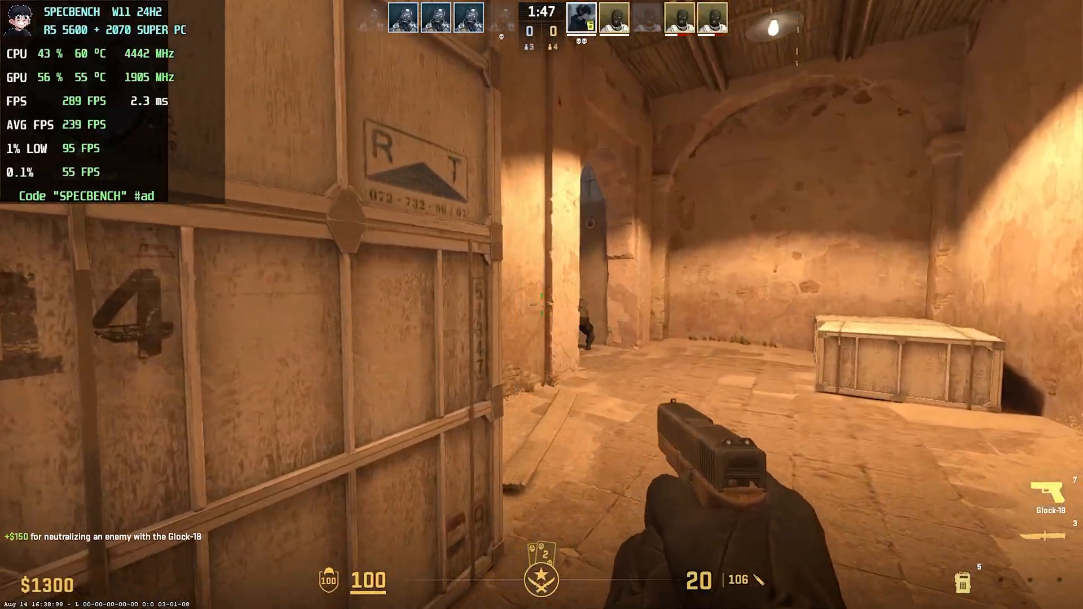
pyautogui.click(541, 304)
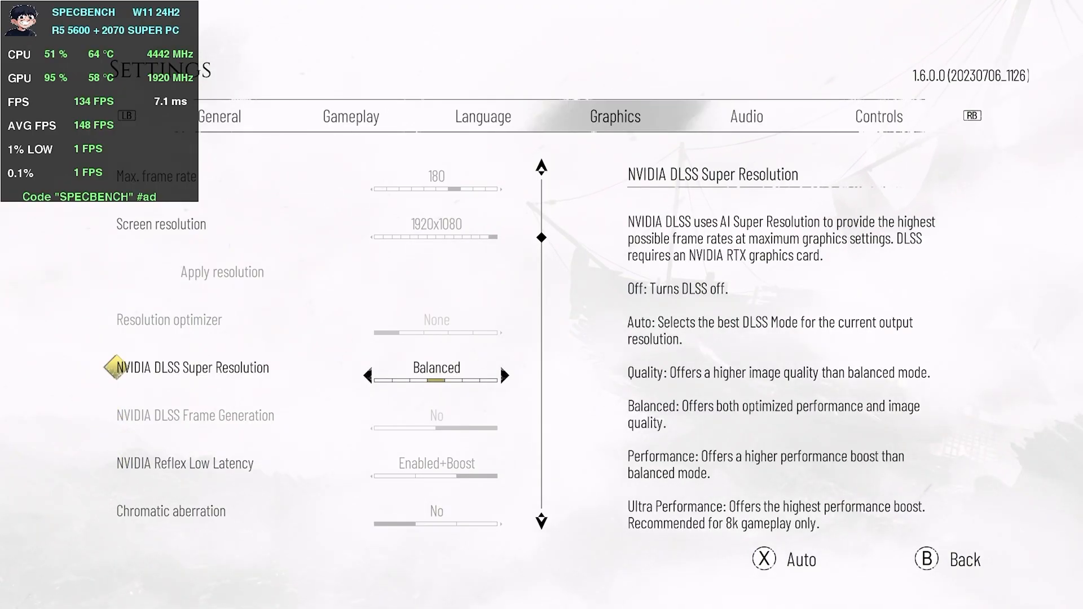
pyautogui.scroll(-3)
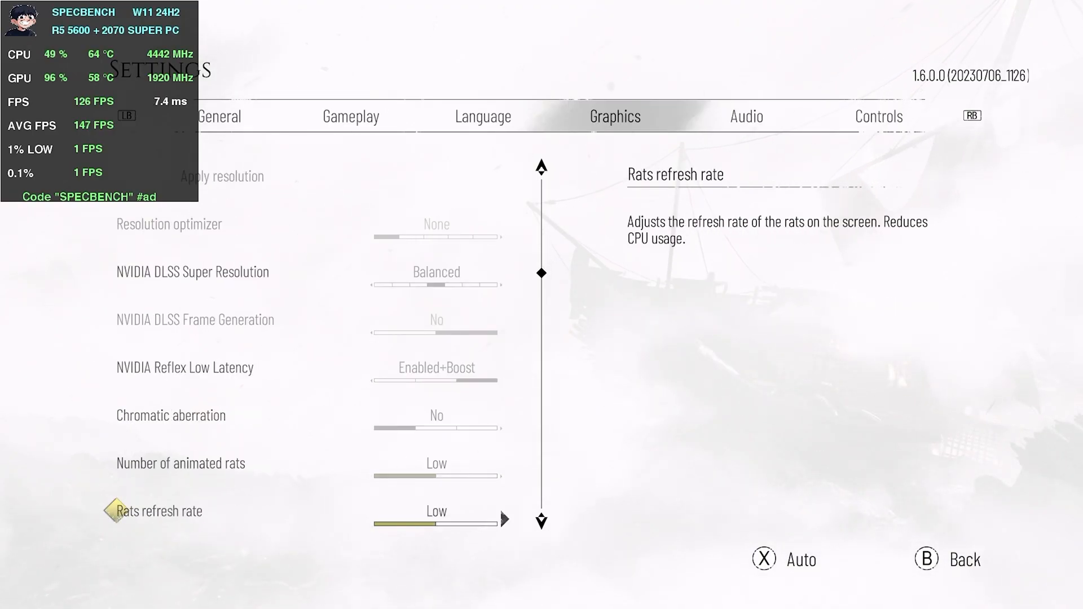
pyautogui.scroll(-3)
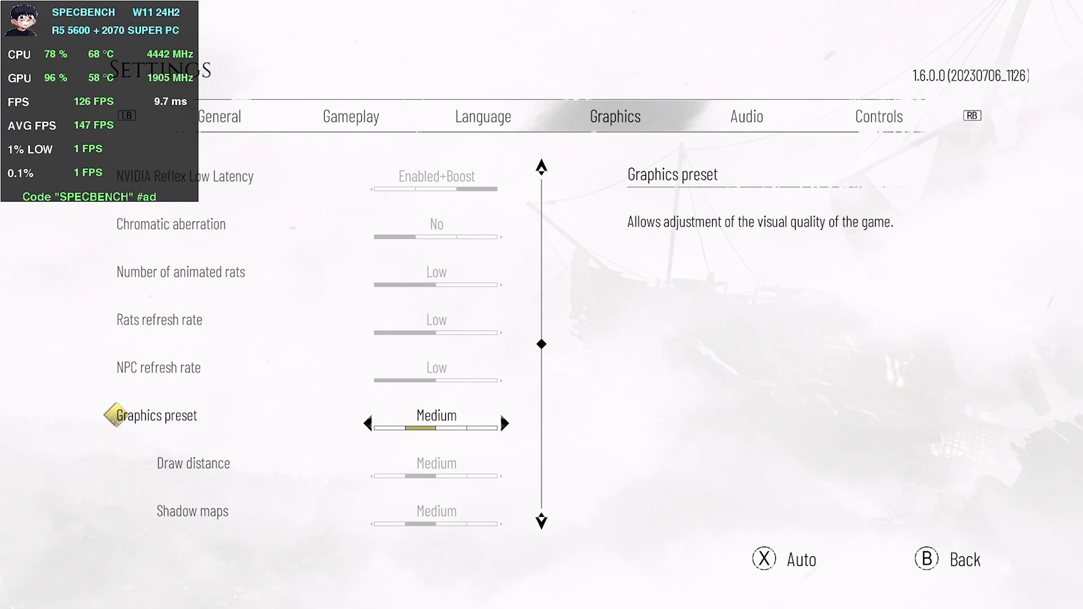
pyautogui.press('Escape')
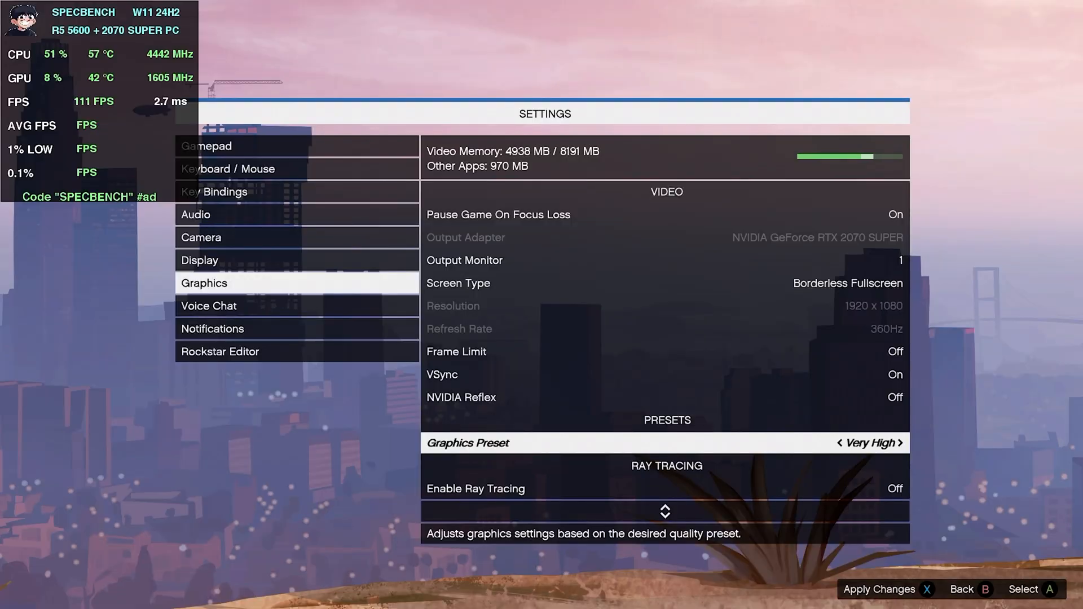
# Resume play and drive the buggy down the street and through the intersection
pyautogui.press('Escape')
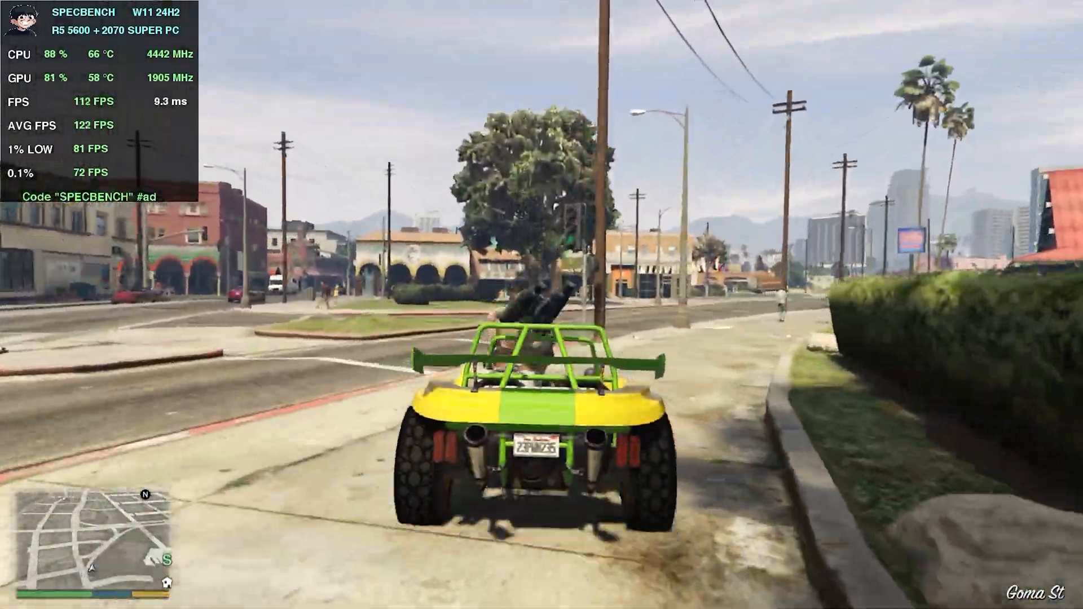
pyautogui.press('w')
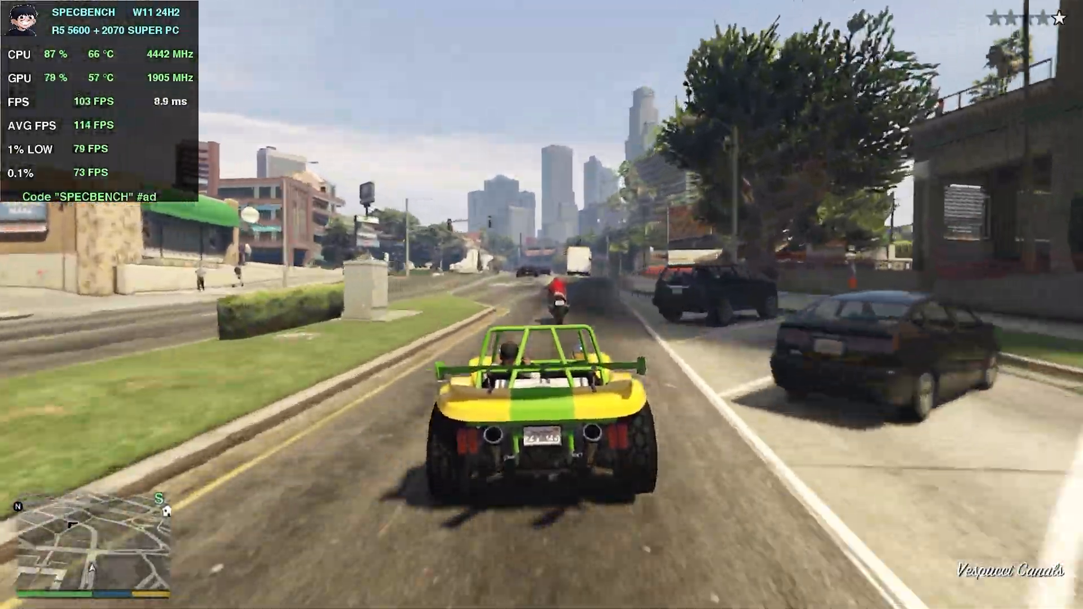
pyautogui.press('w')
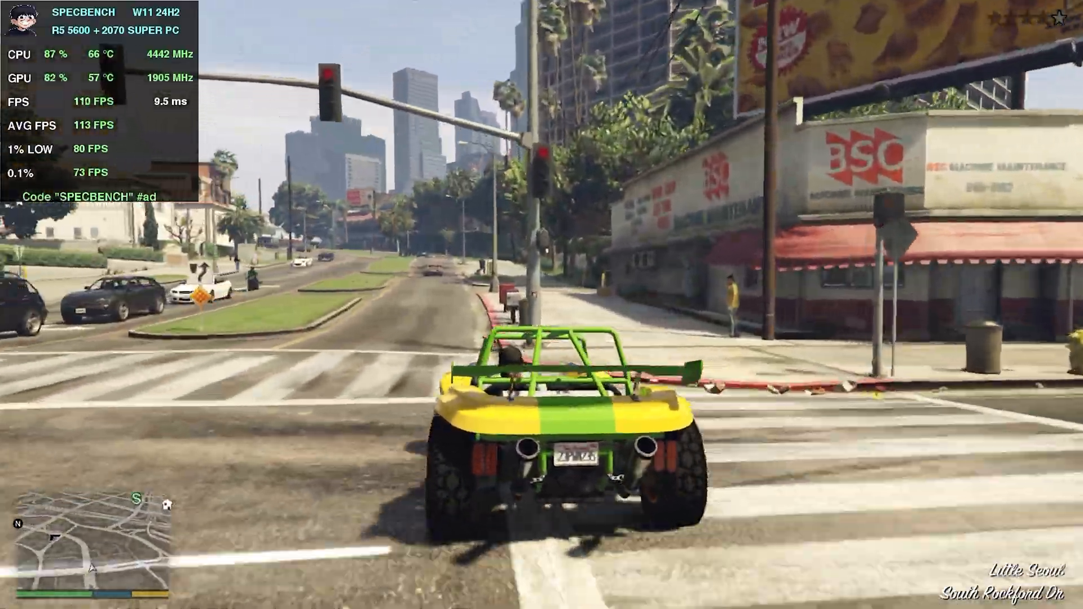
pyautogui.press('w')
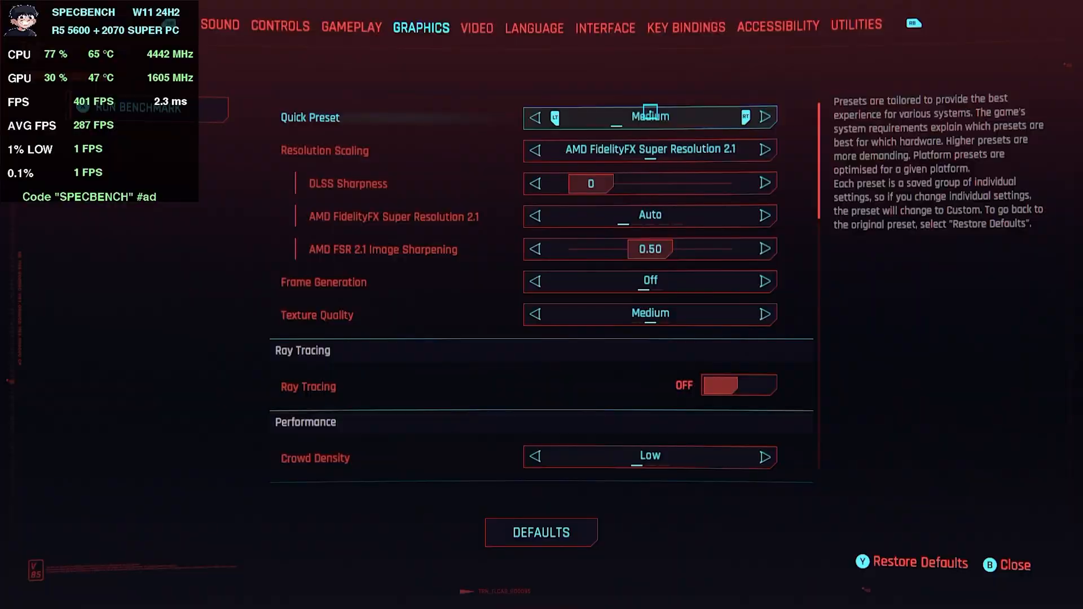
# Switch resolution scaling to Intel XeSS, then confirm another built-in benchmark run from Settings
pyautogui.click(765, 117)
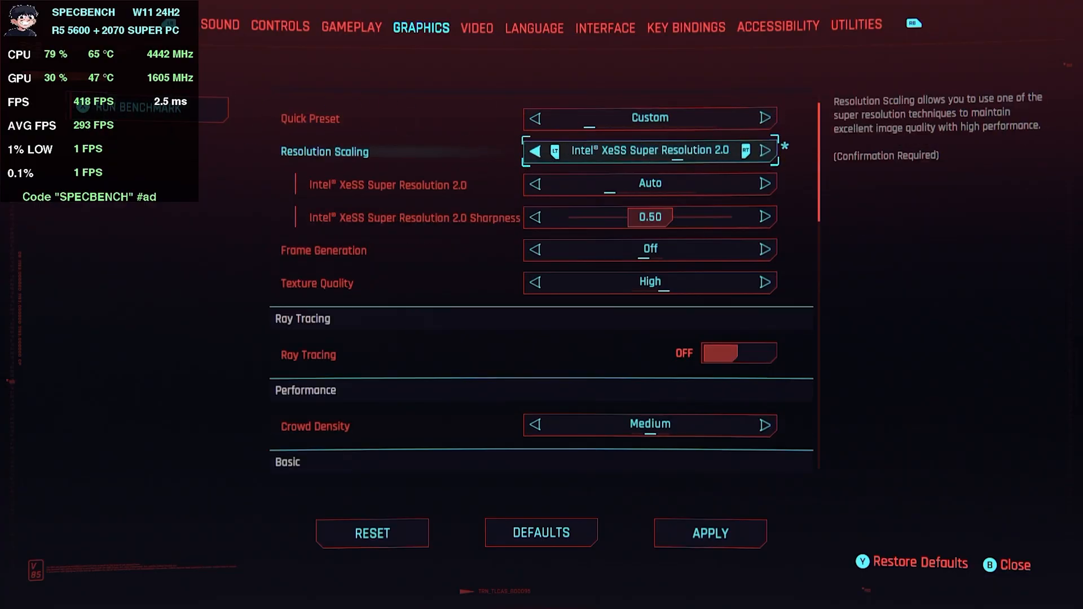
pyautogui.click(535, 151)
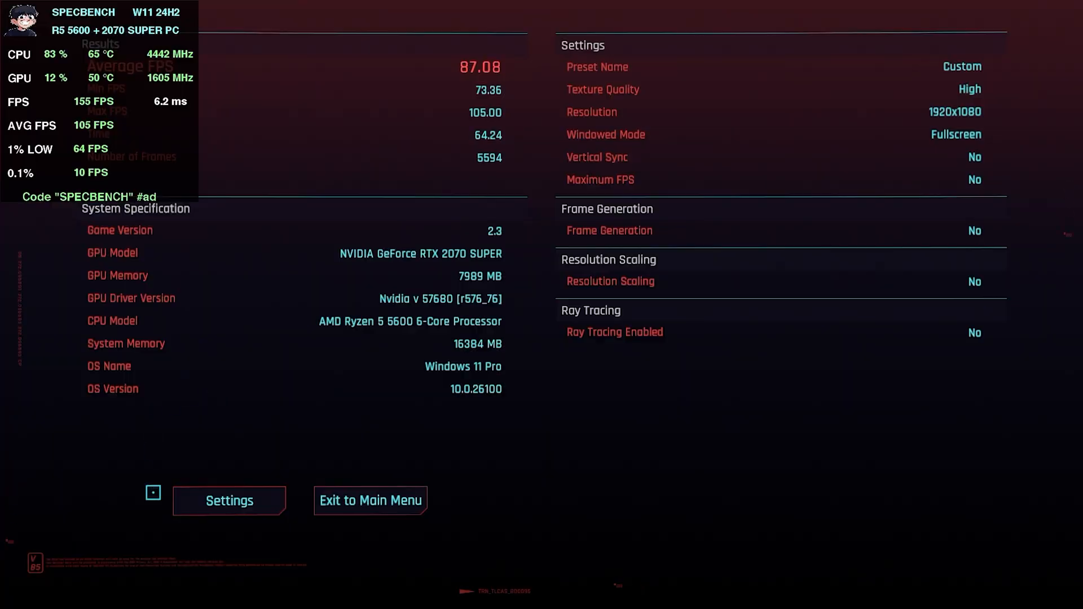
pyautogui.click(228, 500)
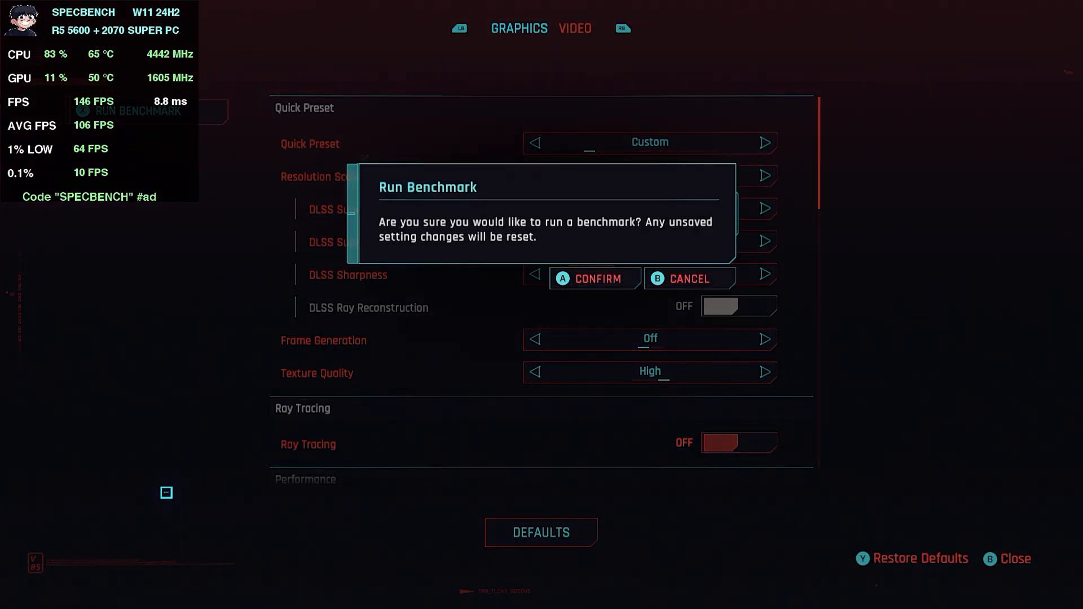
pyautogui.click(593, 278)
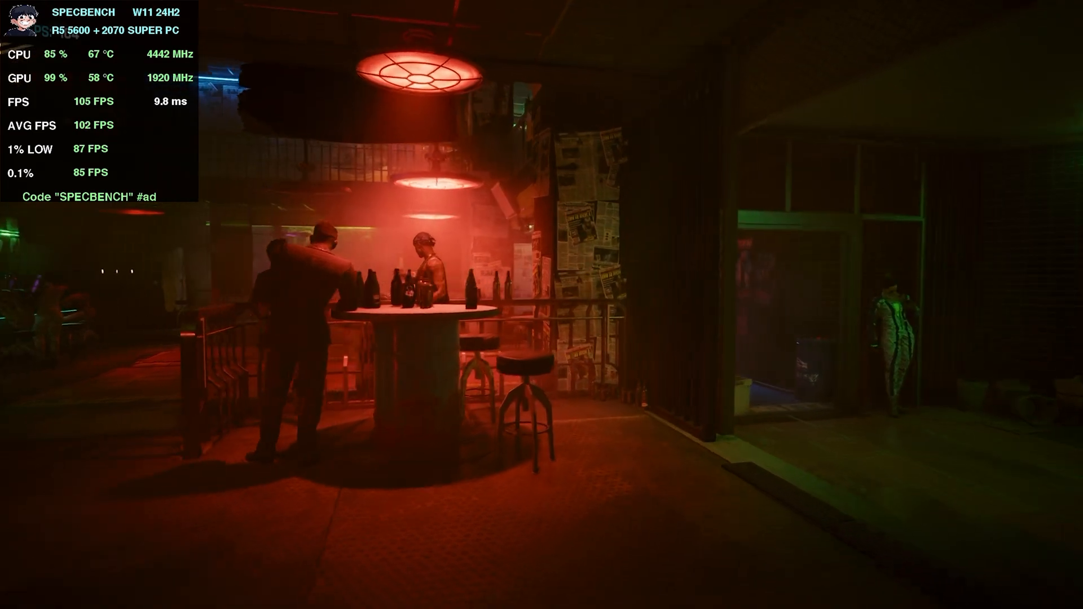